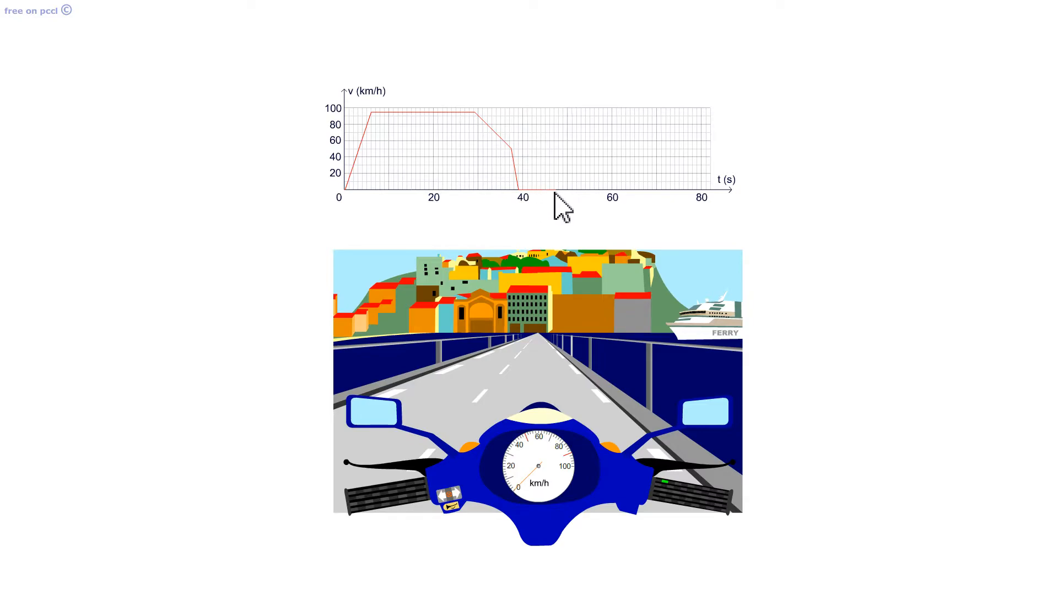
{"action": "mouse_move", "coordinate": [574, 209]}
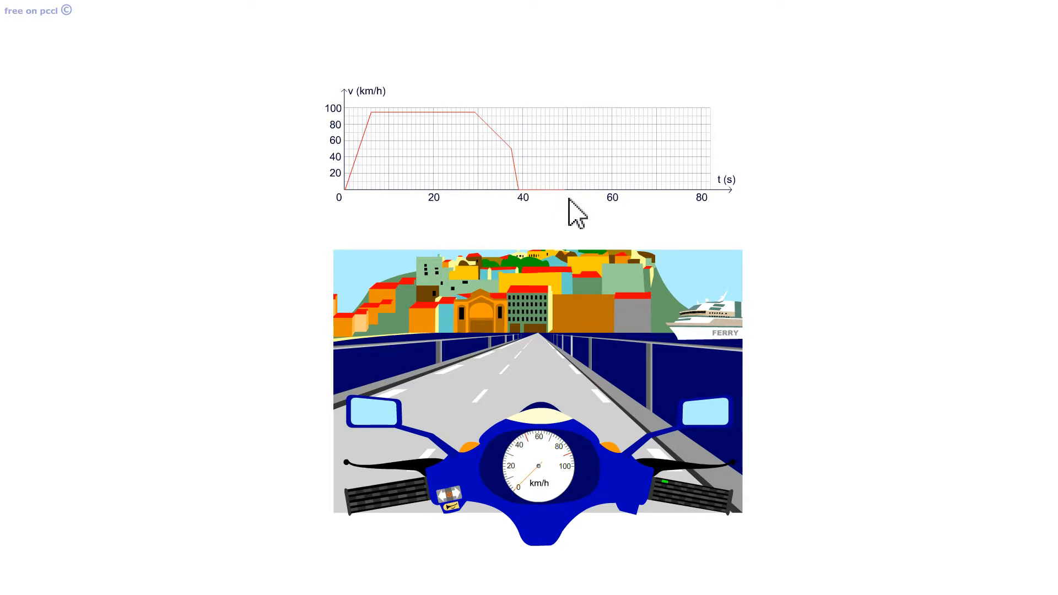
{"action": "mouse_move", "coordinate": [695, 499]}
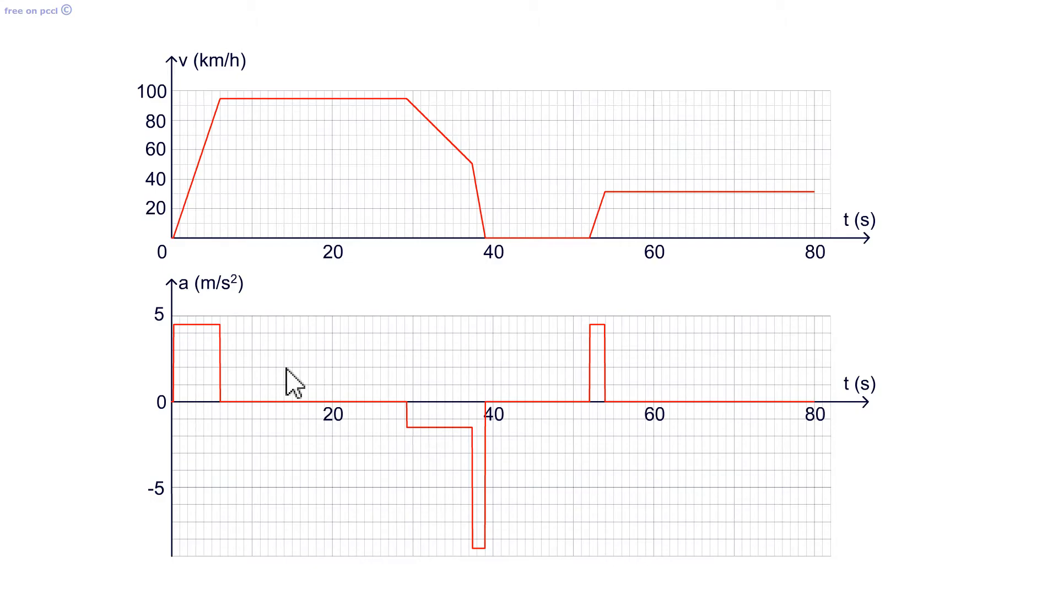
{"action": "mouse_move", "coordinate": [206, 301]}
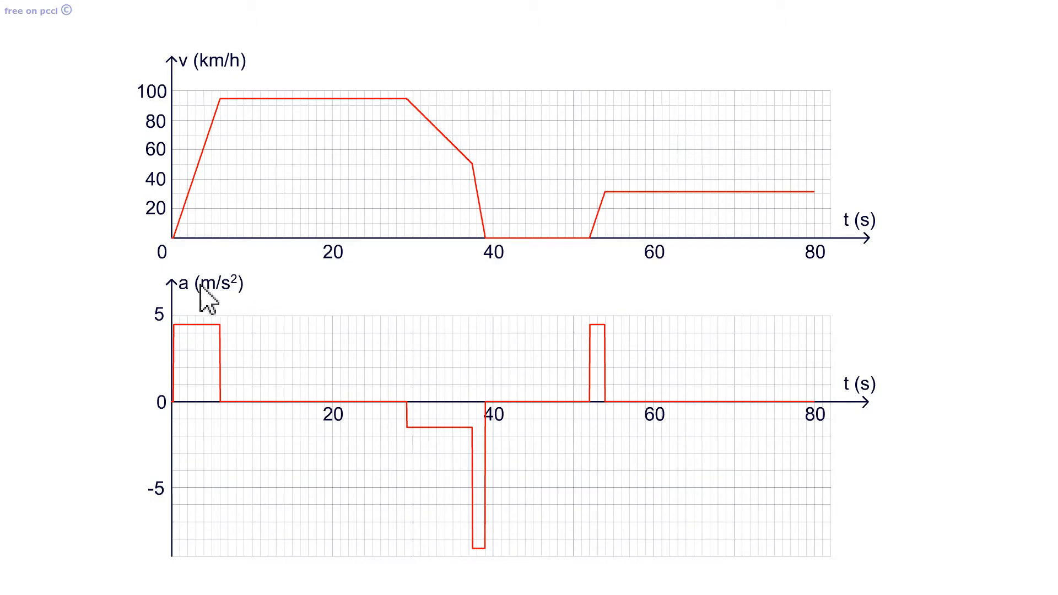
{"action": "mouse_move", "coordinate": [256, 317]}
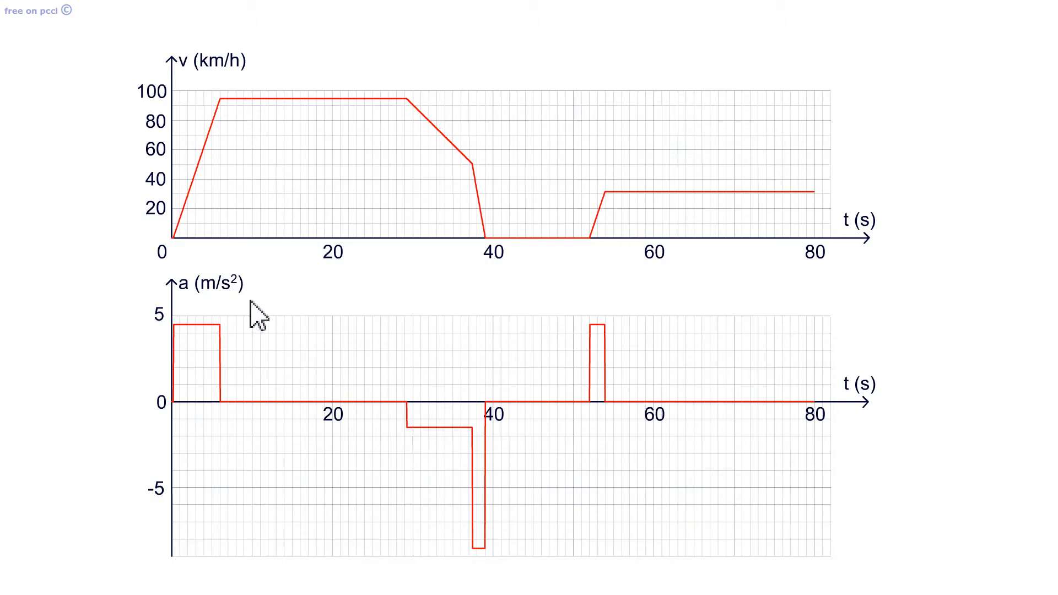
{"action": "mouse_move", "coordinate": [253, 95]}
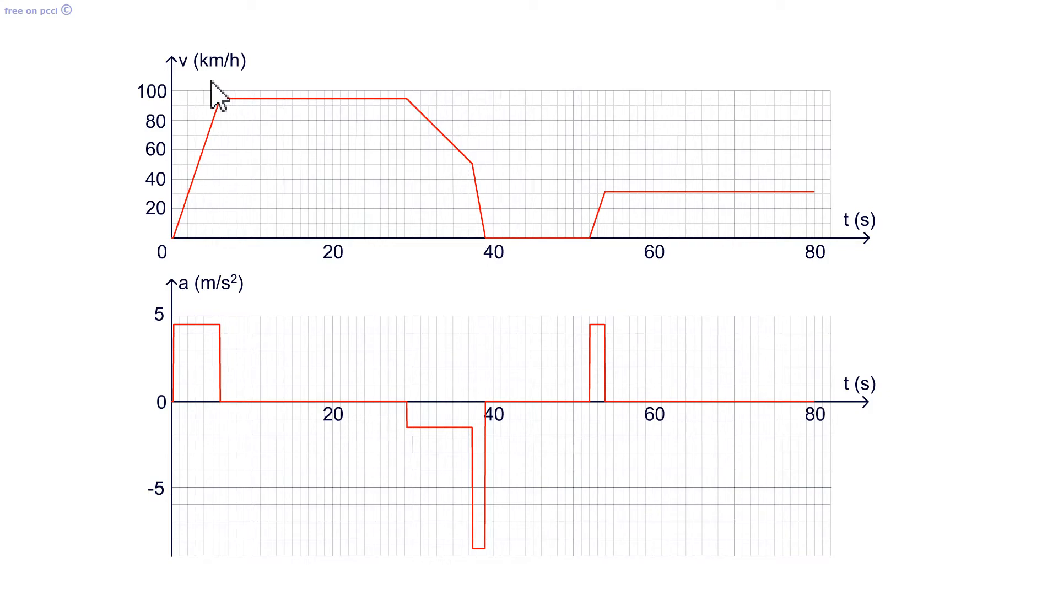
{"action": "mouse_move", "coordinate": [232, 317]}
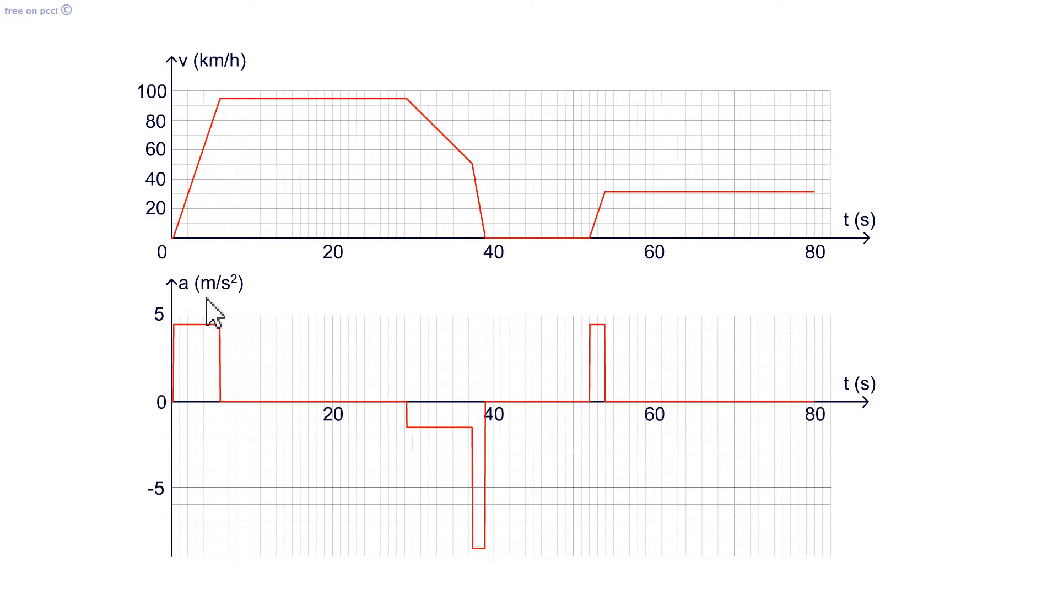
{"action": "mouse_move", "coordinate": [233, 314]}
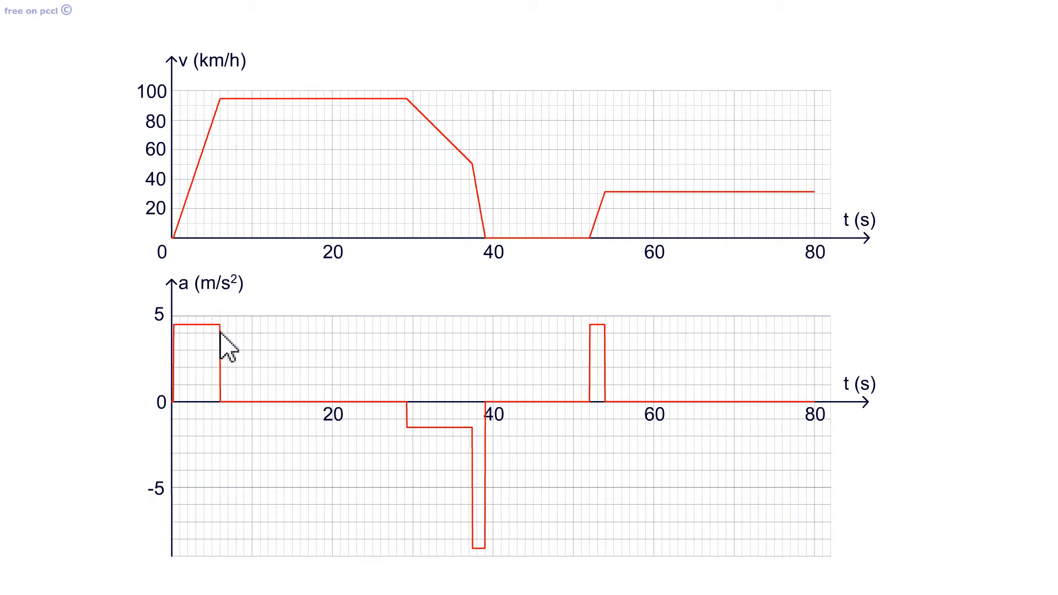
{"action": "mouse_move", "coordinate": [192, 243]}
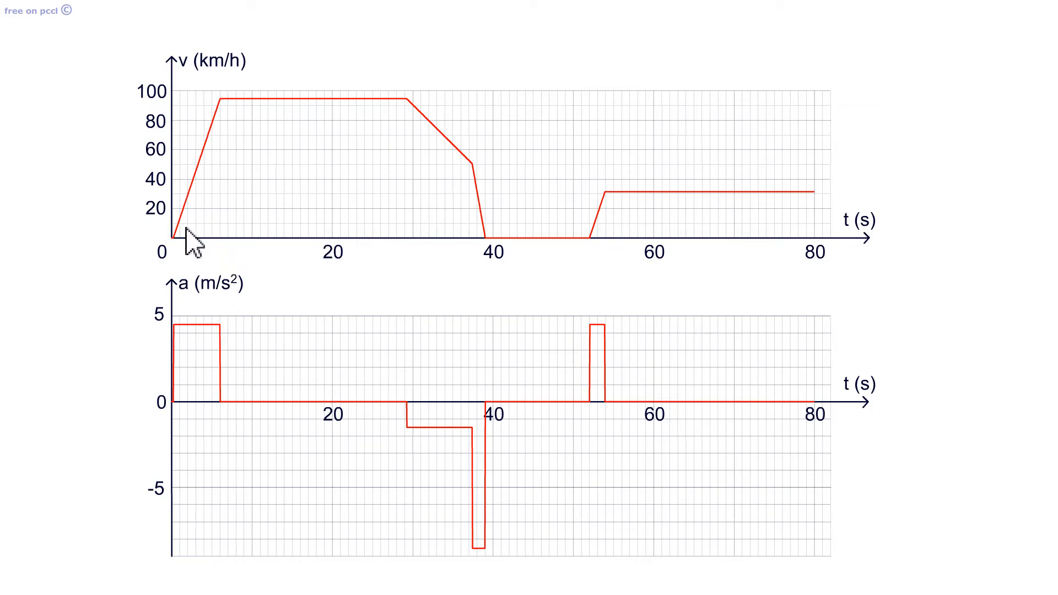
{"action": "mouse_move", "coordinate": [209, 203]}
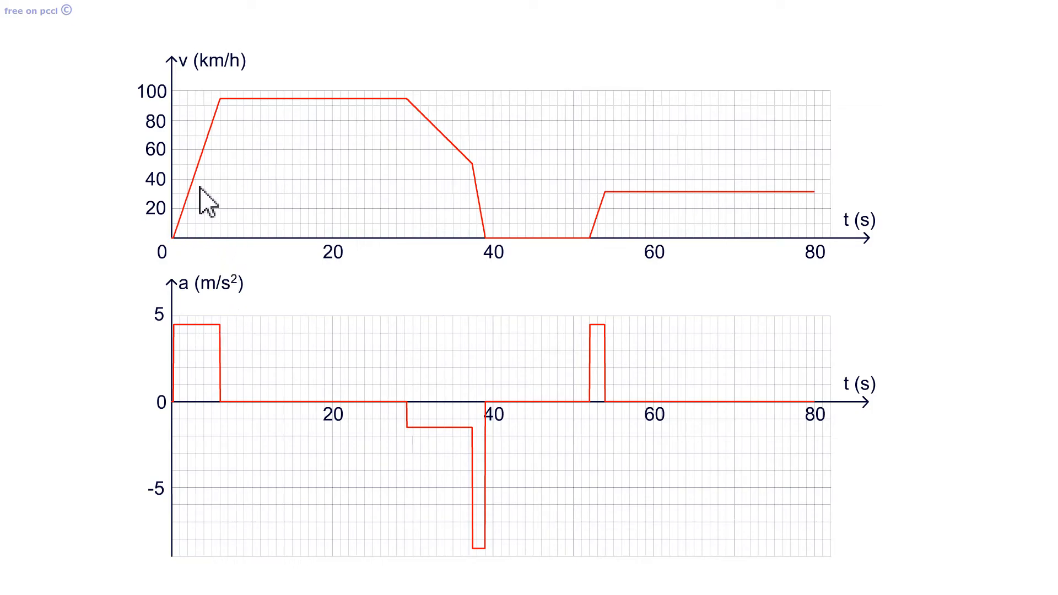
{"action": "mouse_move", "coordinate": [223, 144]}
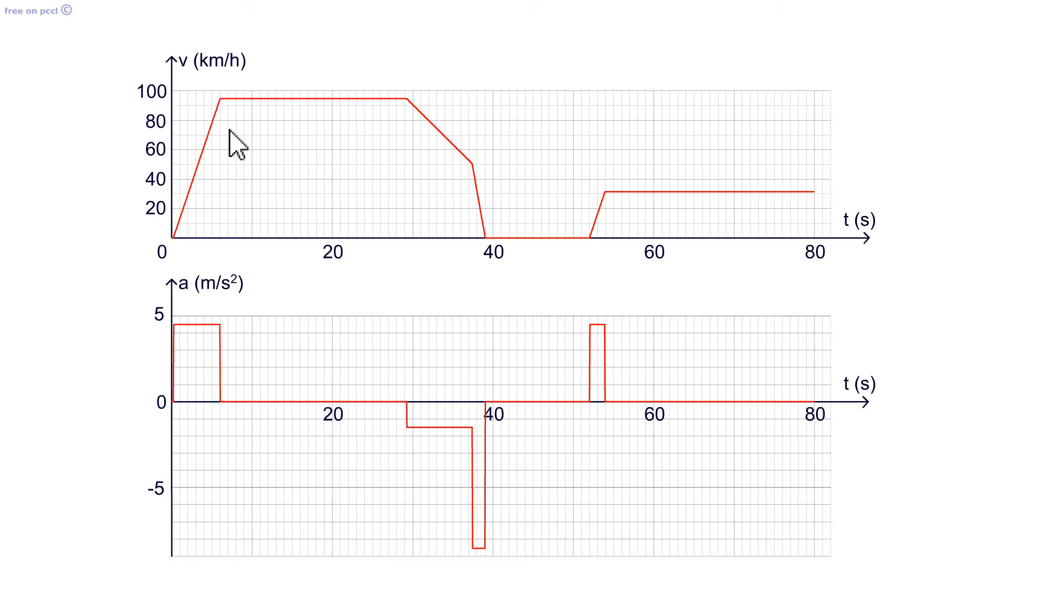
{"action": "mouse_move", "coordinate": [219, 290]}
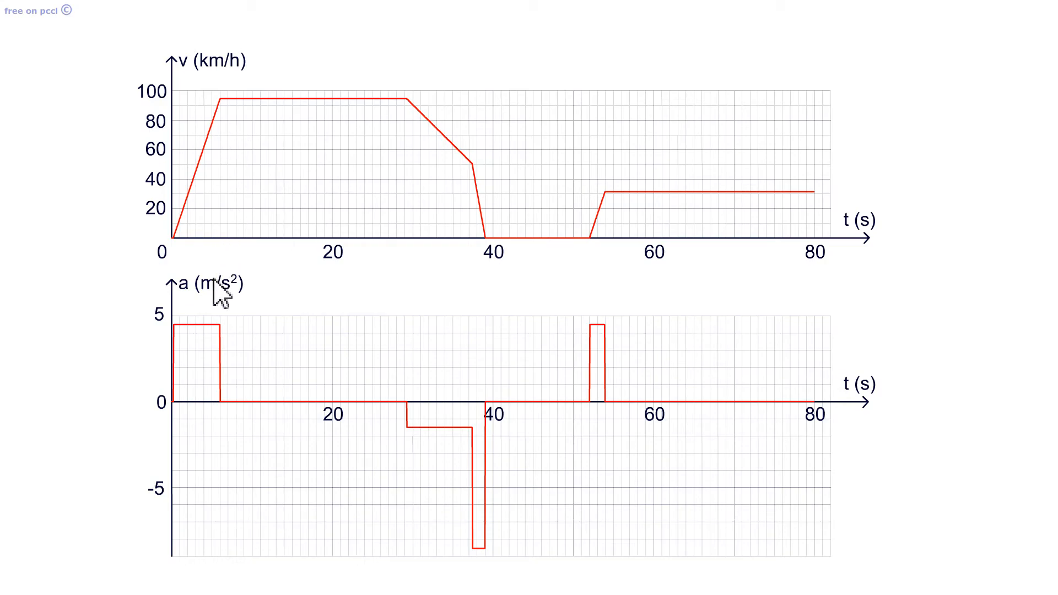
{"action": "mouse_move", "coordinate": [317, 121]}
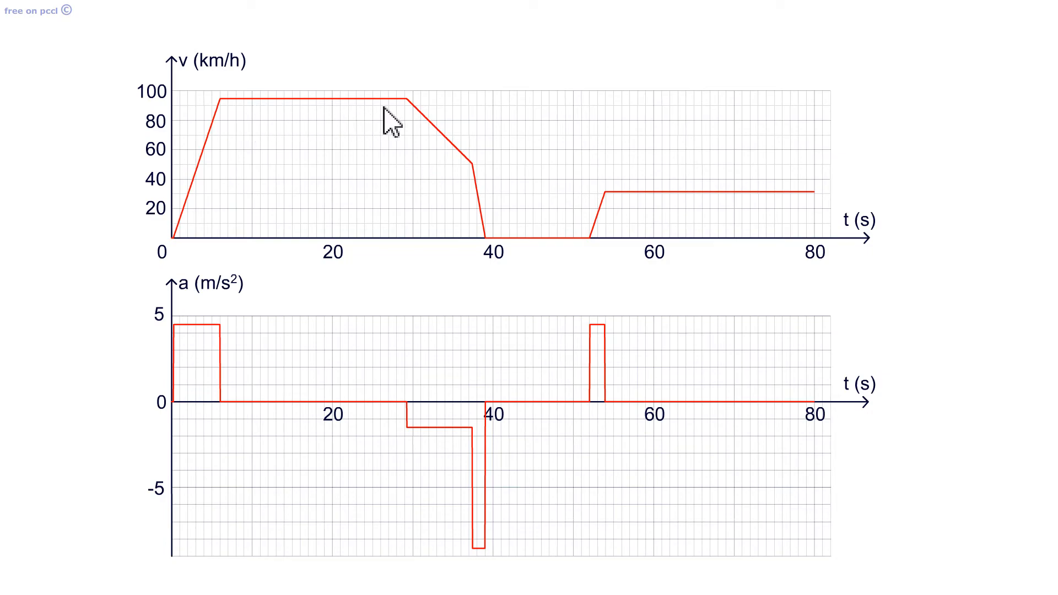
{"action": "mouse_move", "coordinate": [331, 330]}
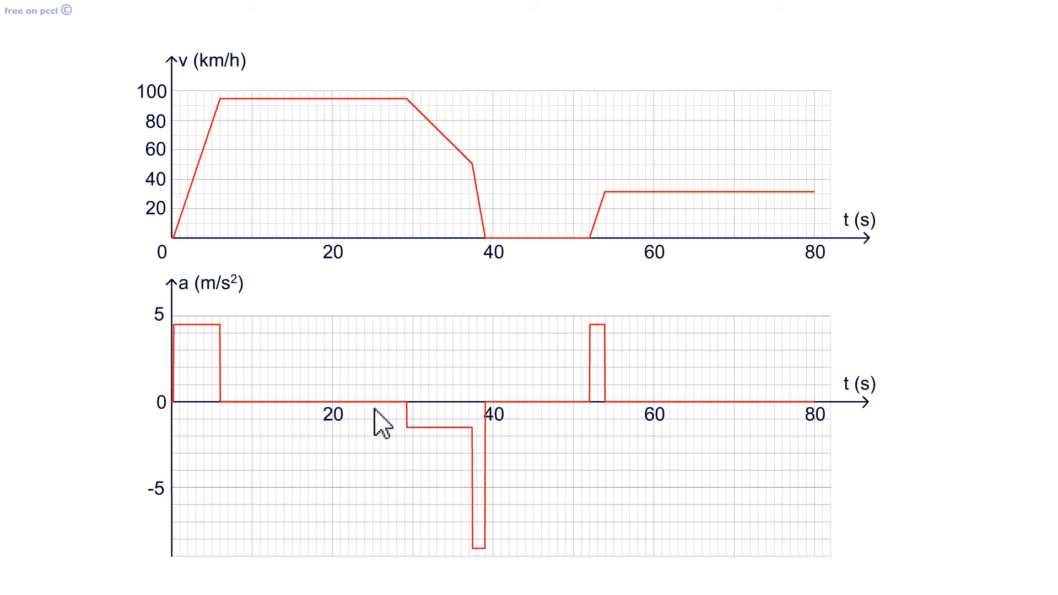
{"action": "mouse_move", "coordinate": [463, 437]}
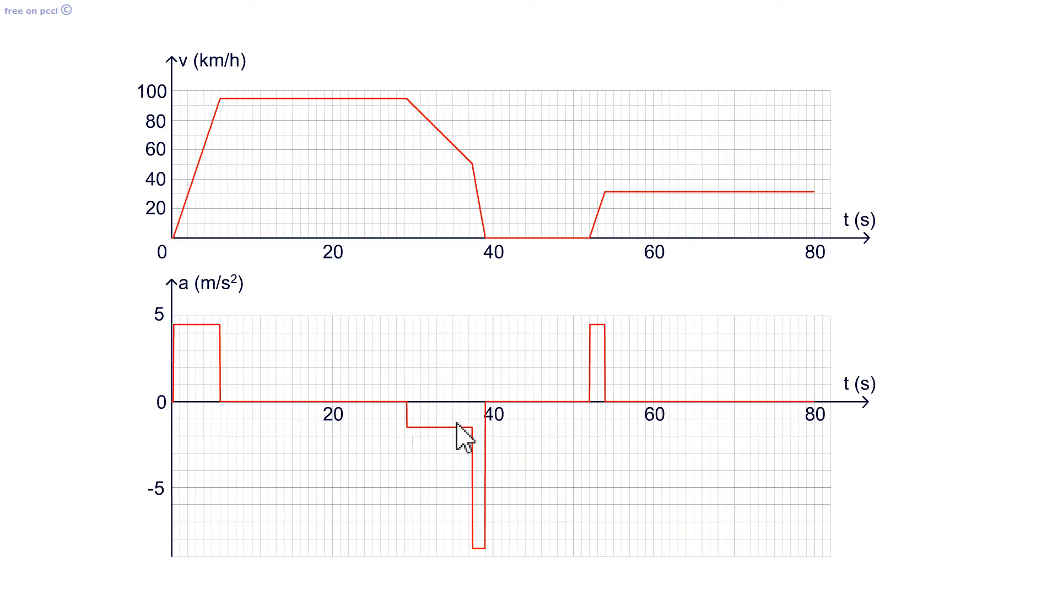
{"action": "mouse_move", "coordinate": [450, 449]}
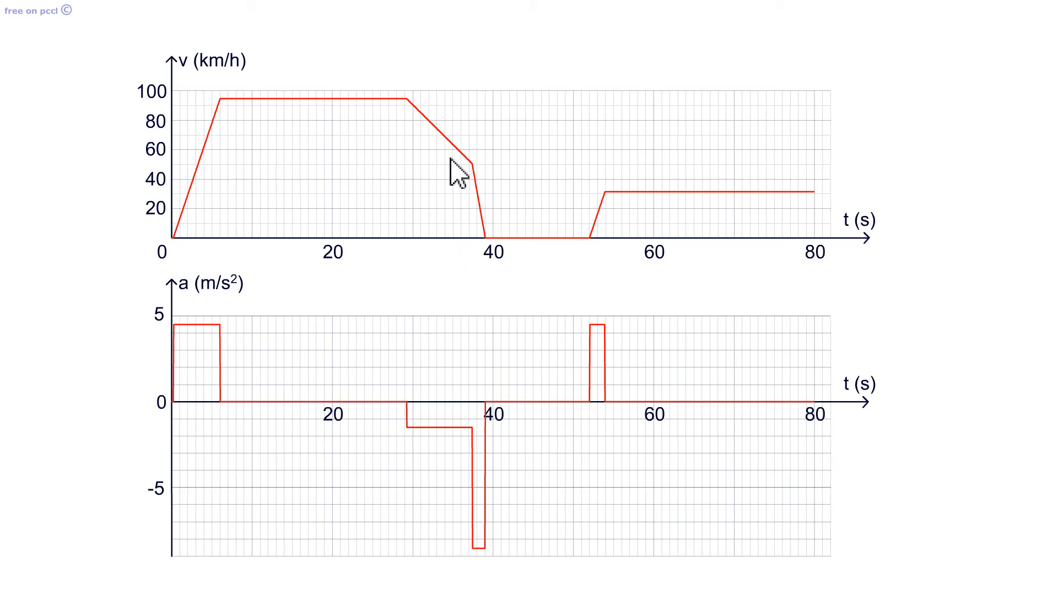
{"action": "mouse_move", "coordinate": [473, 206]}
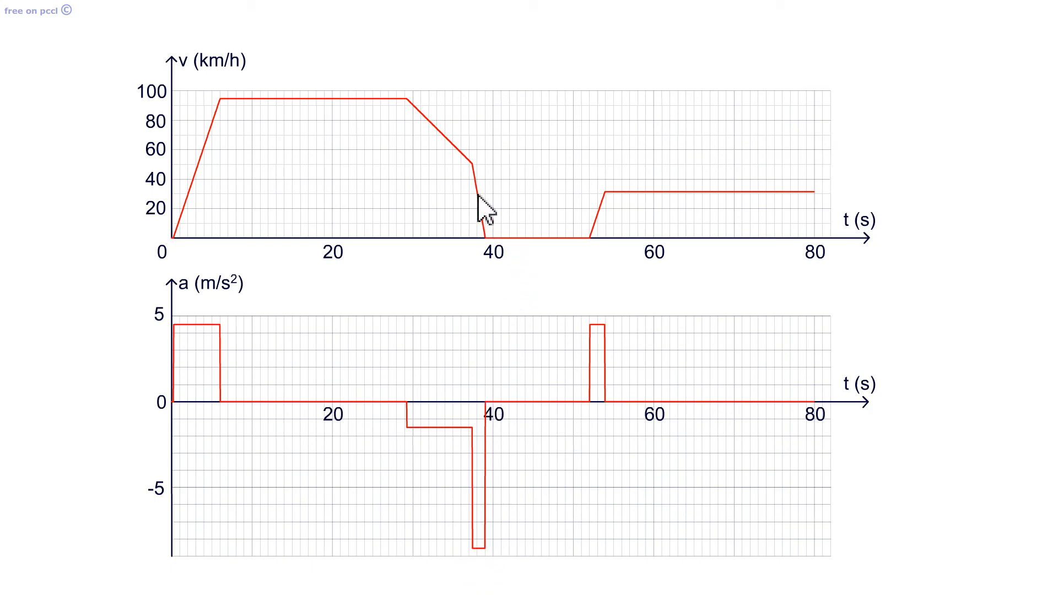
{"action": "mouse_move", "coordinate": [483, 233]}
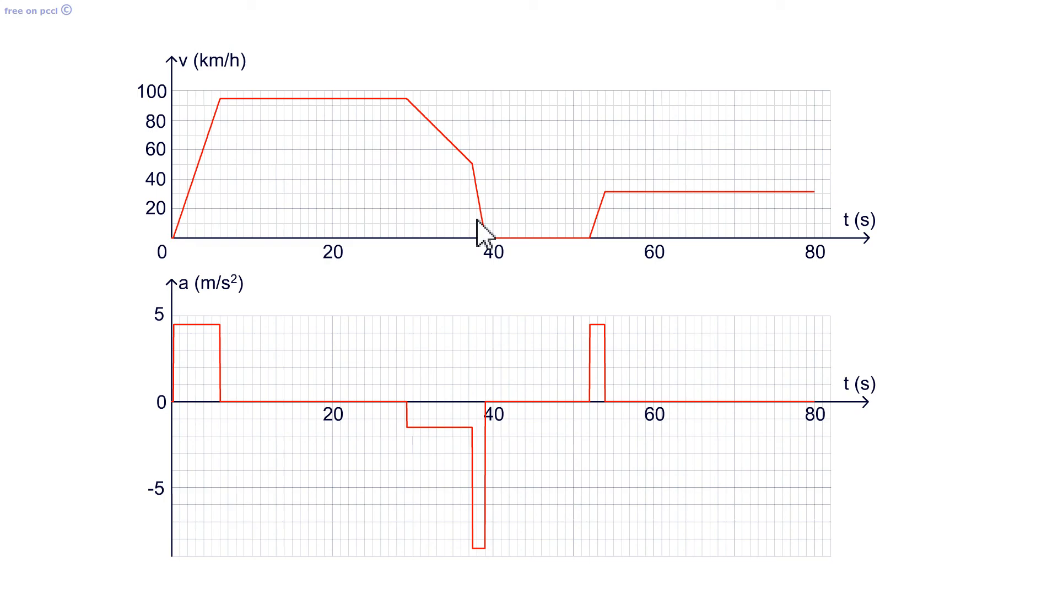
{"action": "mouse_move", "coordinate": [617, 452]}
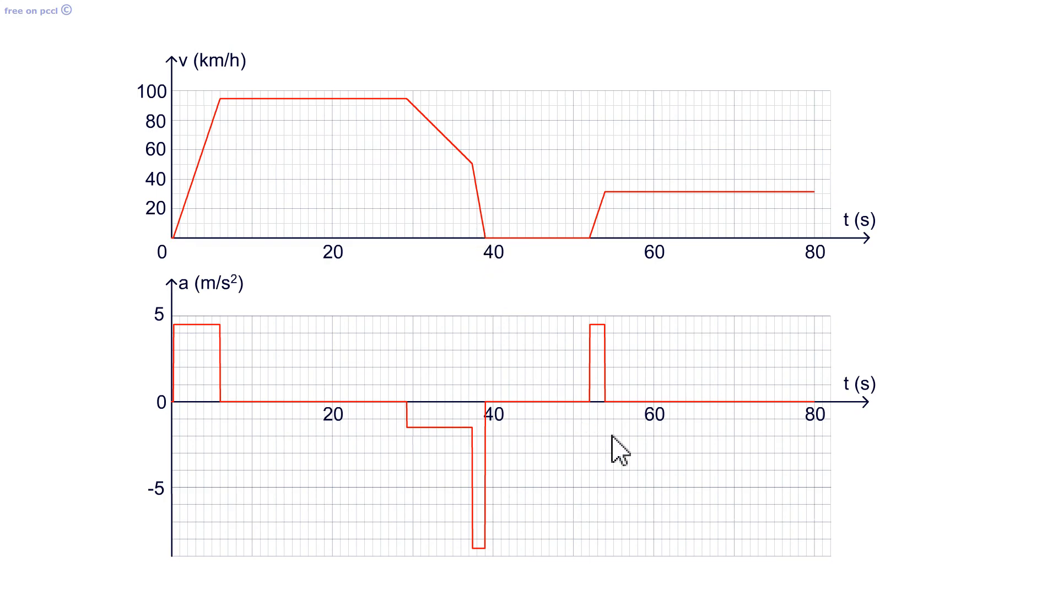